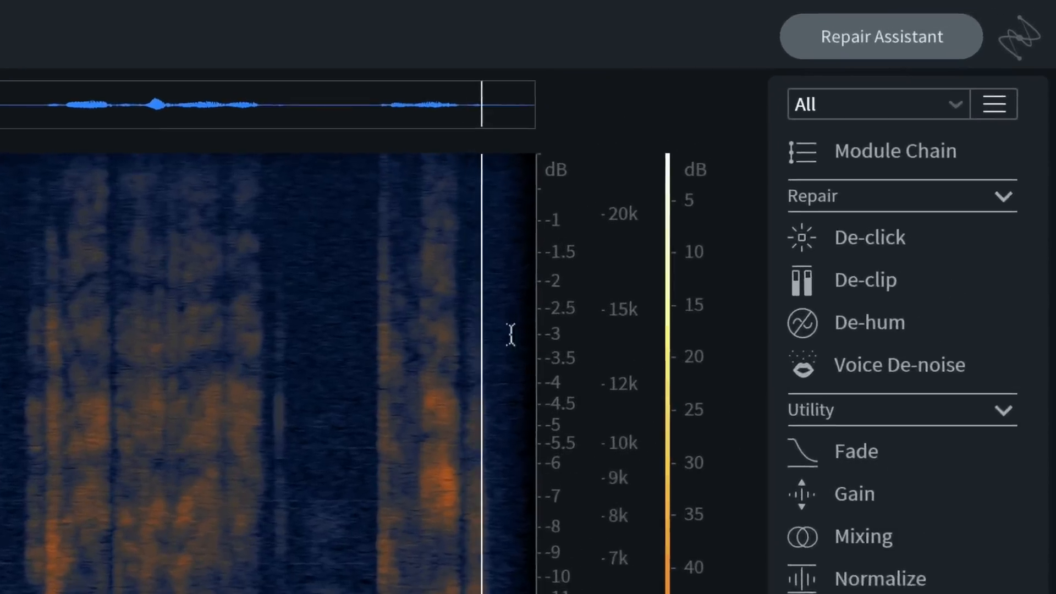
# - Run Repair Assistant on the dialogue recording with the Dialogue material type
pyautogui.click(880, 37)
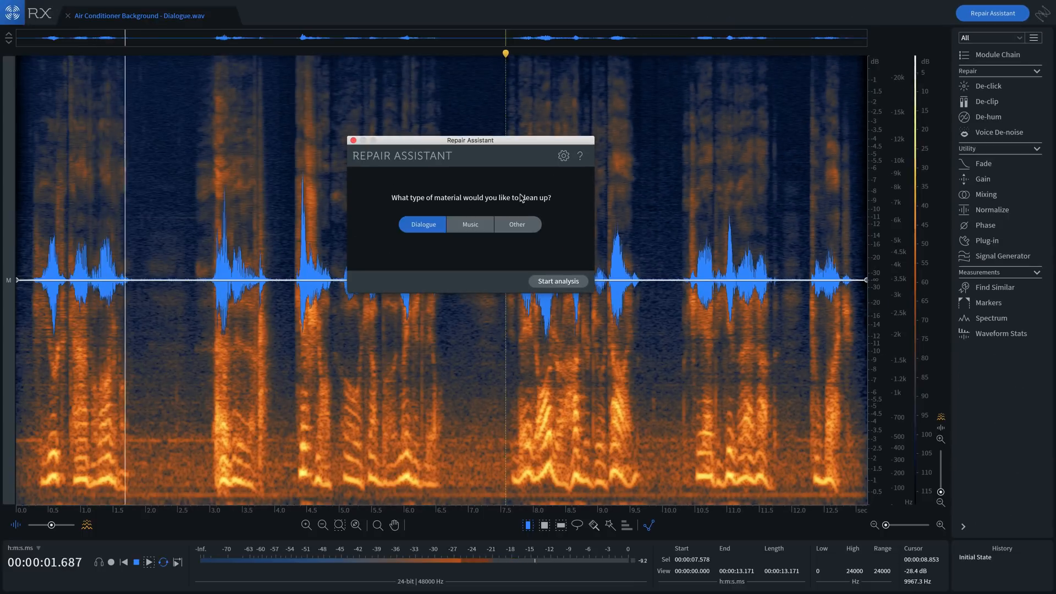
pyautogui.click(558, 280)
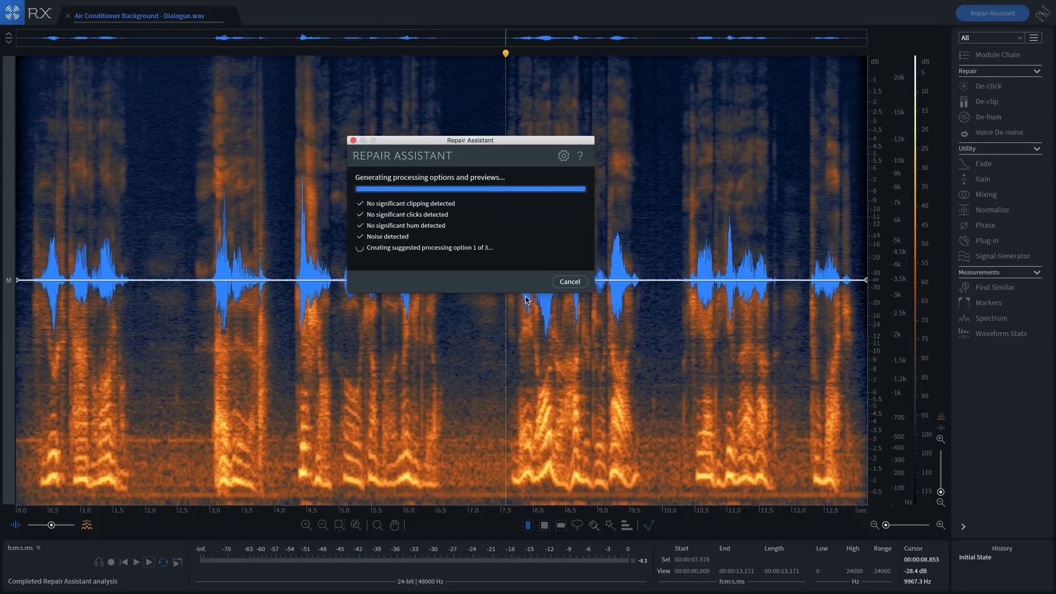
pyautogui.click(568, 282)
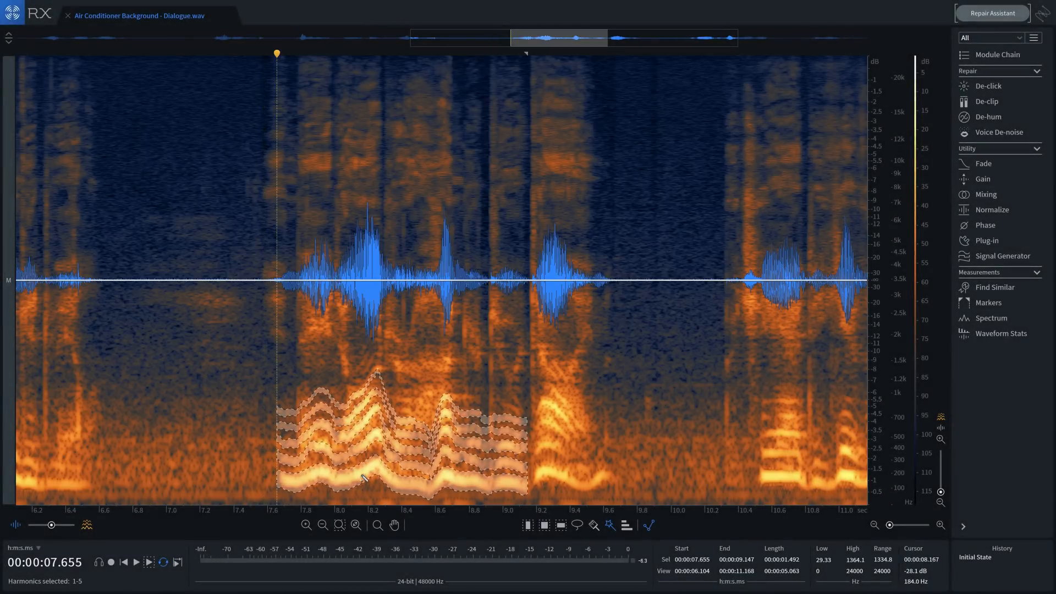
# - Extend the magic wand selection to the next syllable's voice harmonics in the spectrogram
pyautogui.click(572, 475)
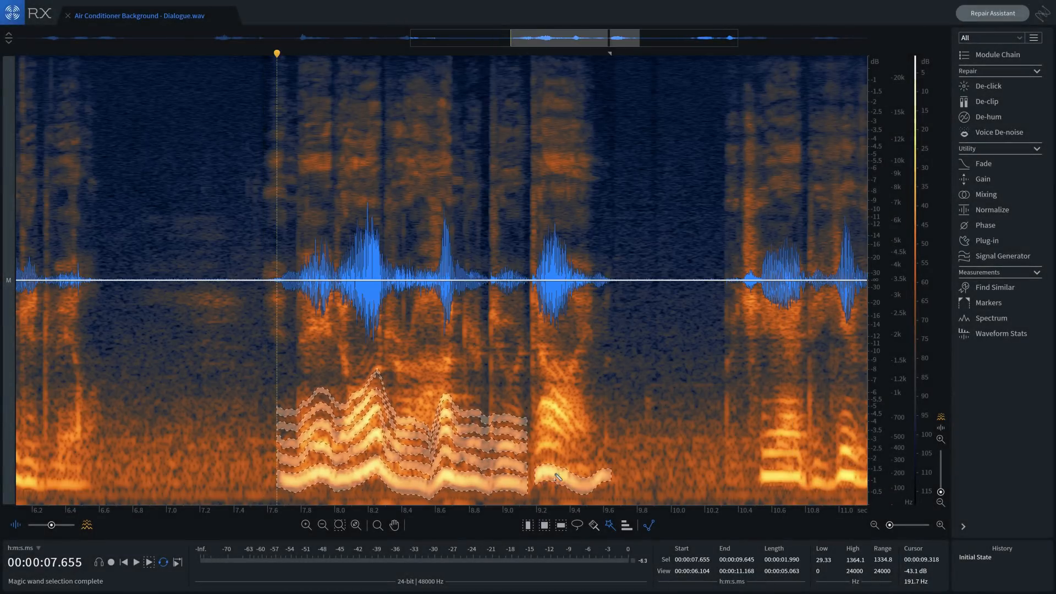
pyautogui.click(557, 476)
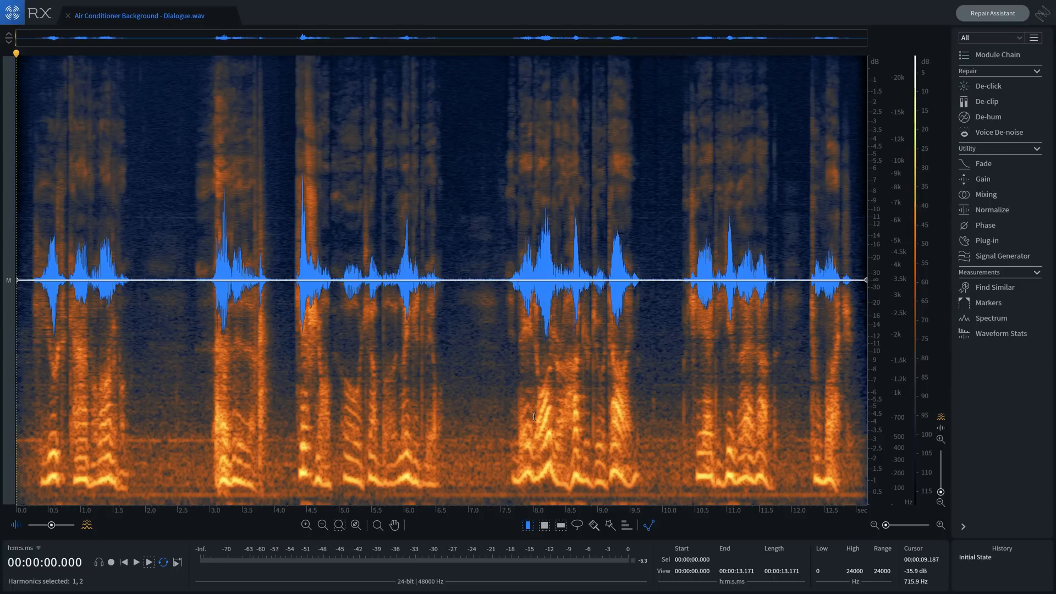
pyautogui.click(136, 562)
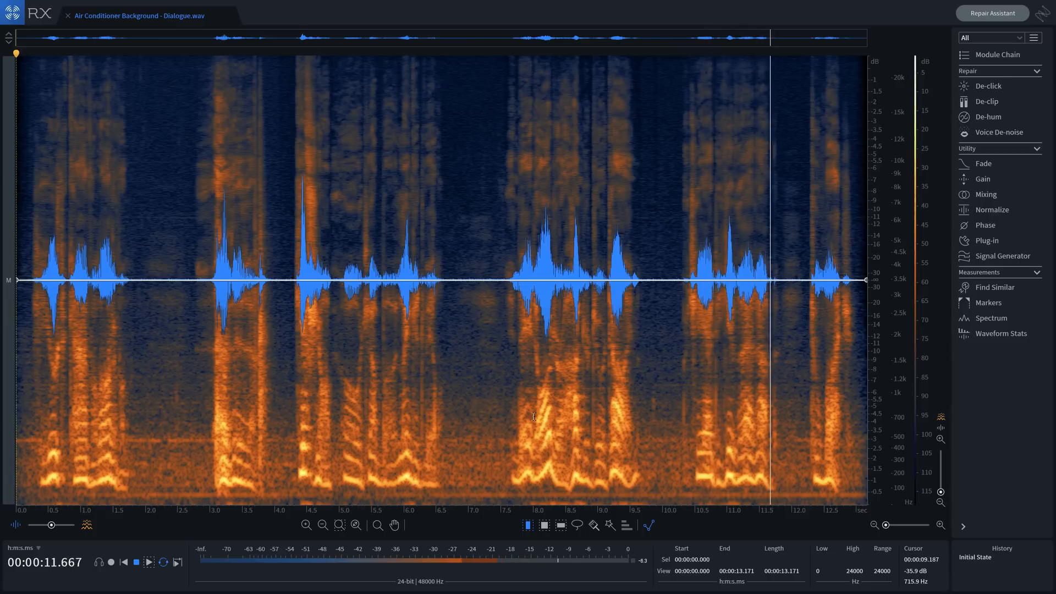
pyautogui.click(134, 562)
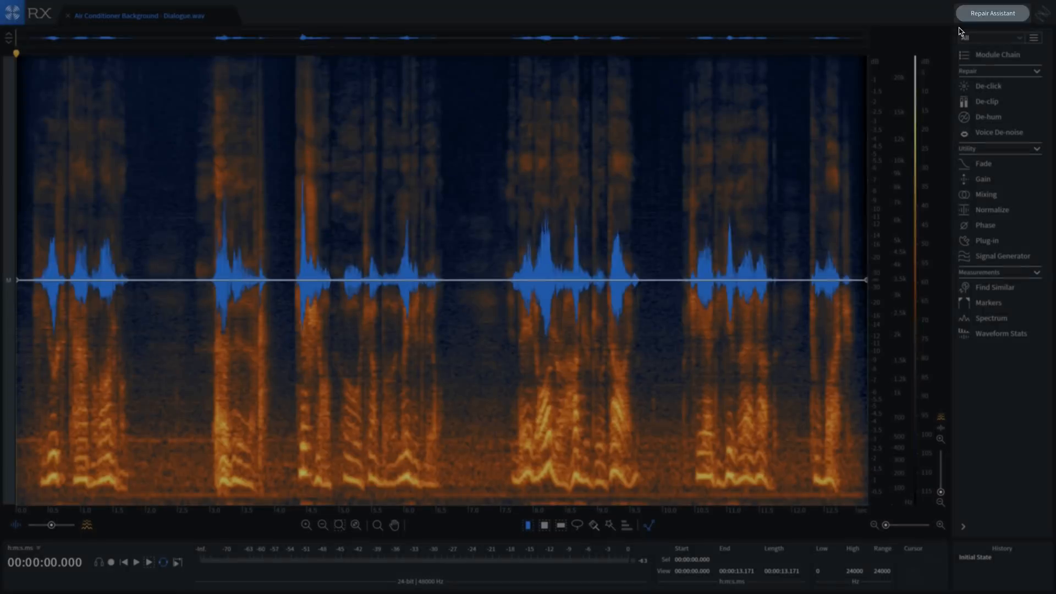
# - Rerun Repair Assistant as Dialogue to get Light, Medium and Heavy repair suggestions
pyautogui.click(991, 14)
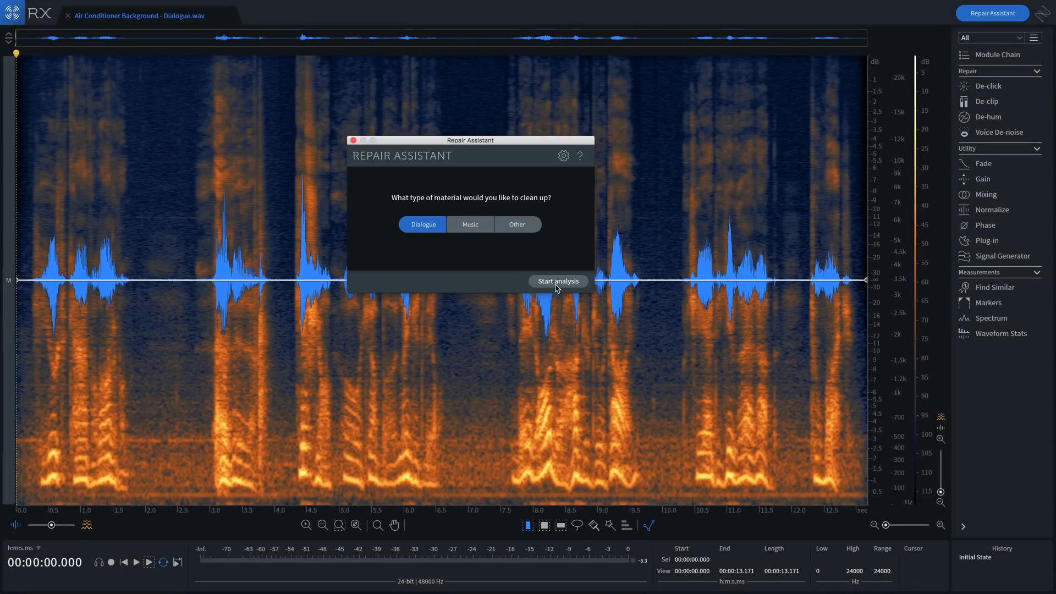
pyautogui.click(558, 280)
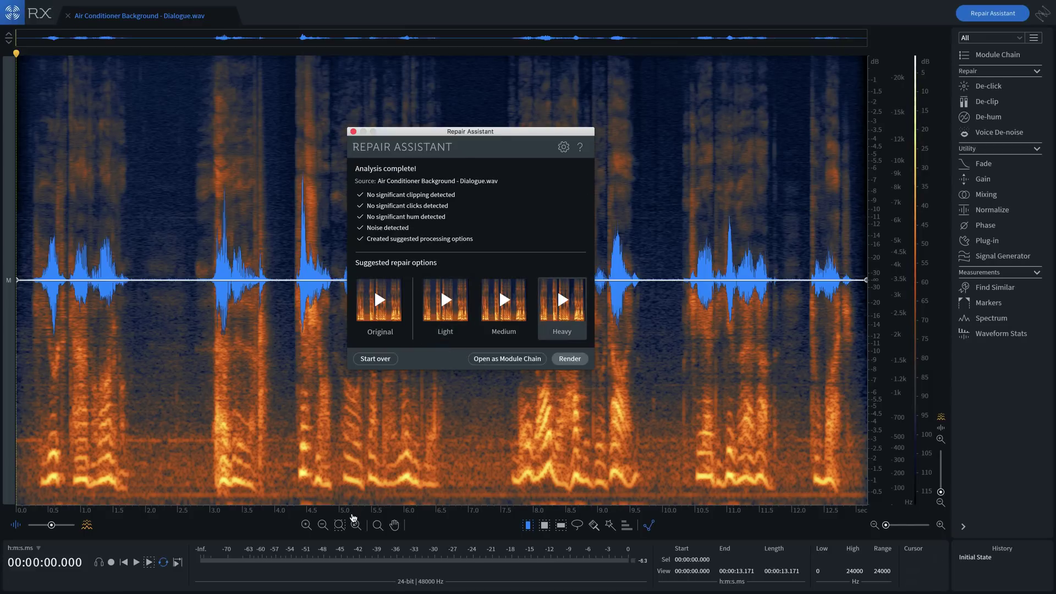
pyautogui.moveTo(427, 407)
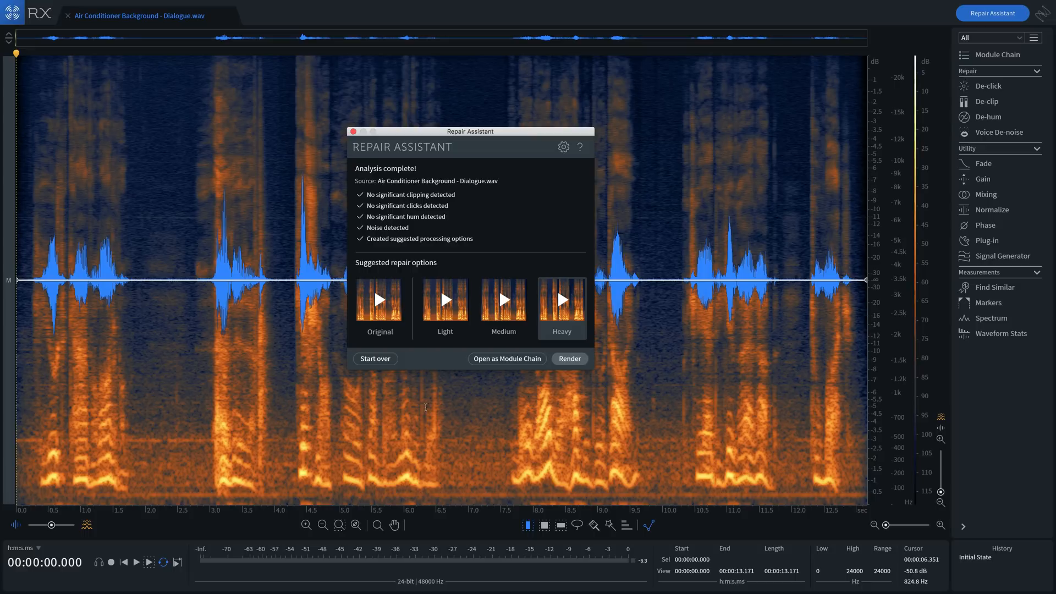
# - Audition the Original, Light, Medium and Heavy previews, stopping on Heavy
pyautogui.click(445, 308)
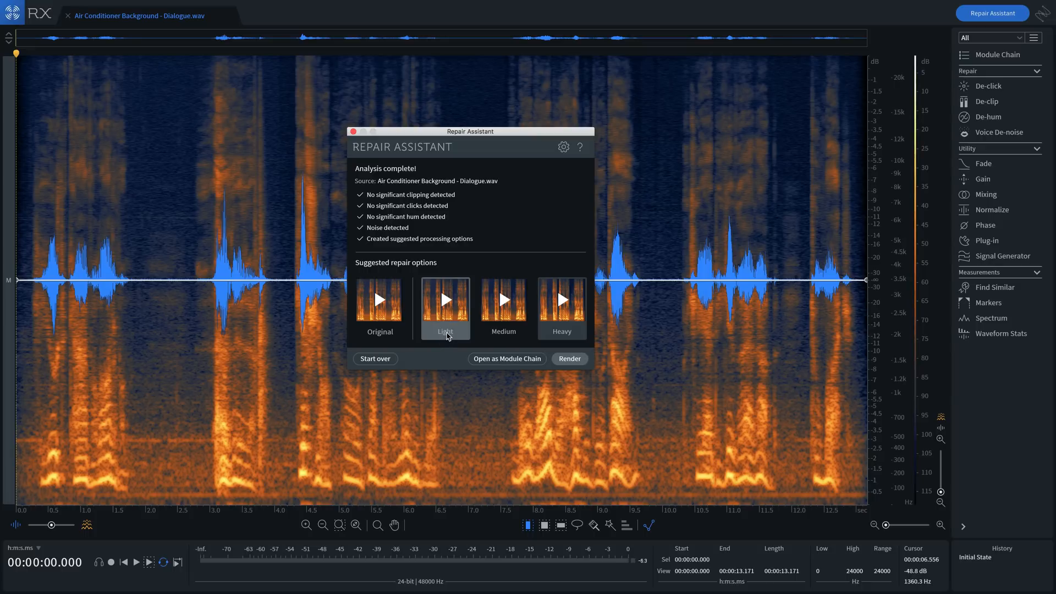
pyautogui.click(561, 308)
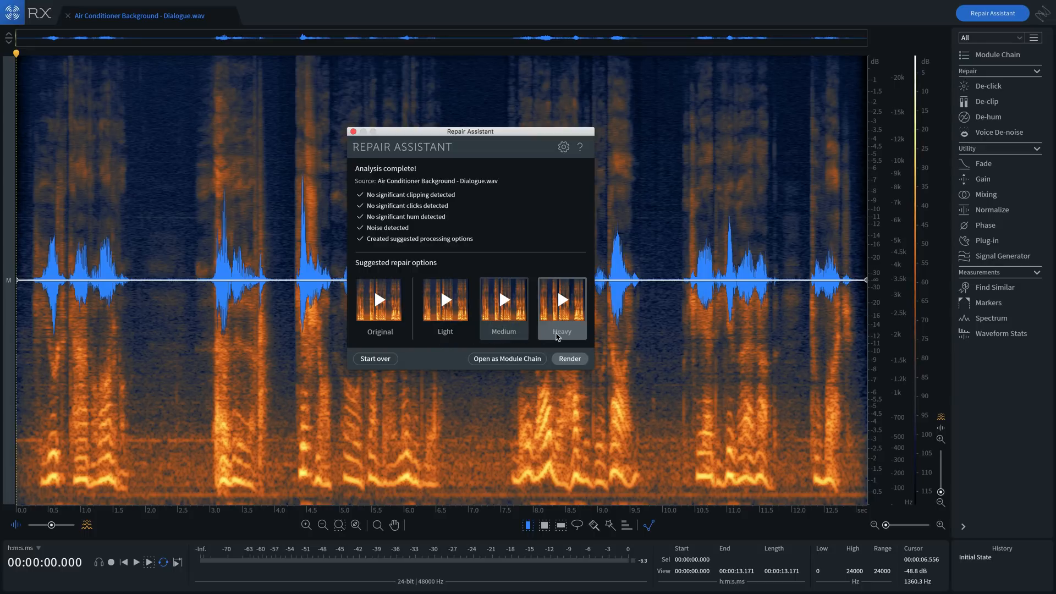
pyautogui.click(379, 299)
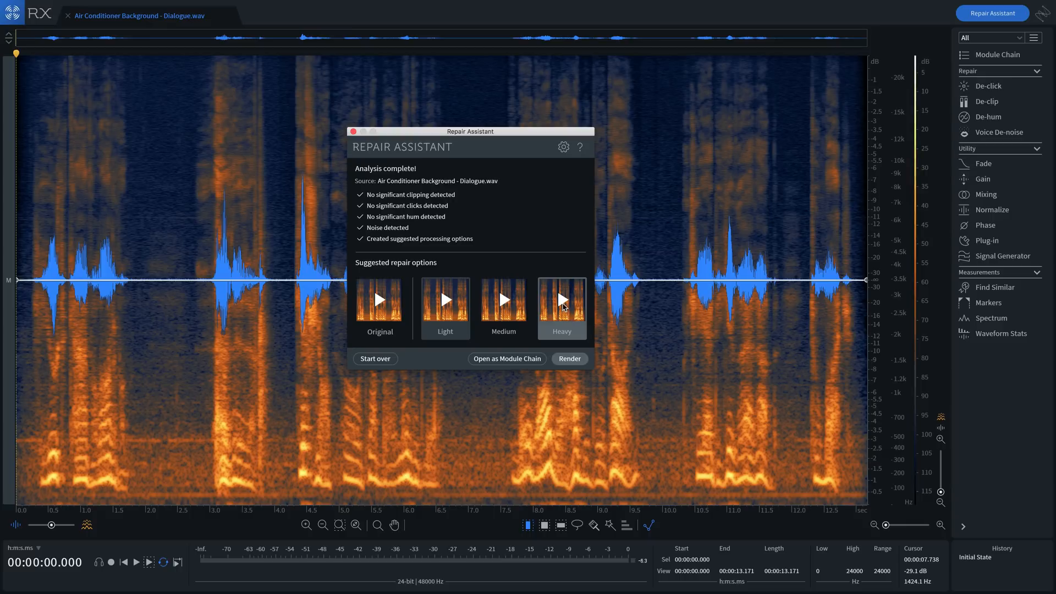
pyautogui.click(561, 299)
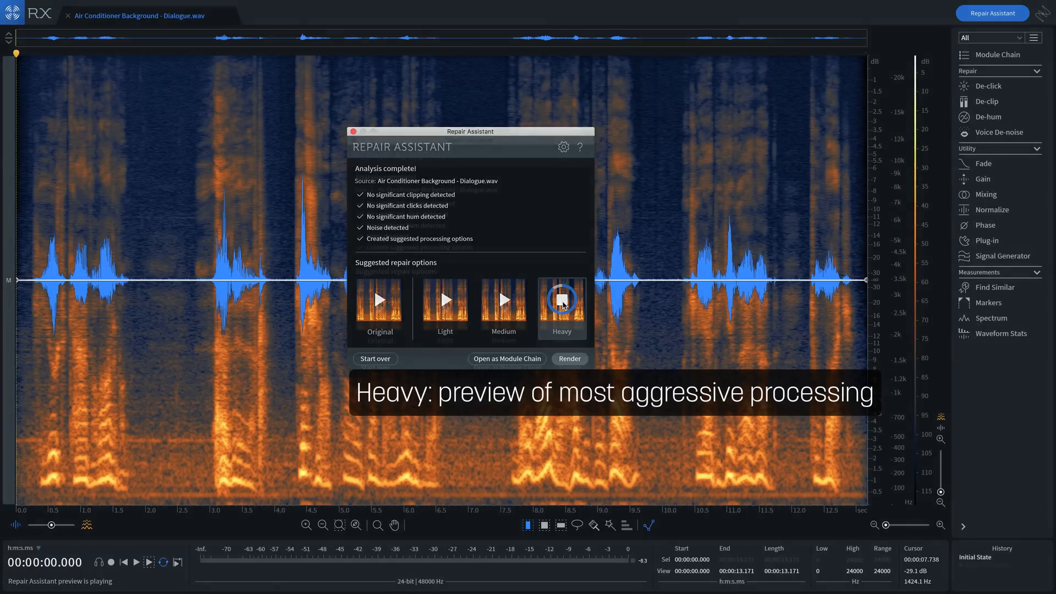
pyautogui.click(561, 308)
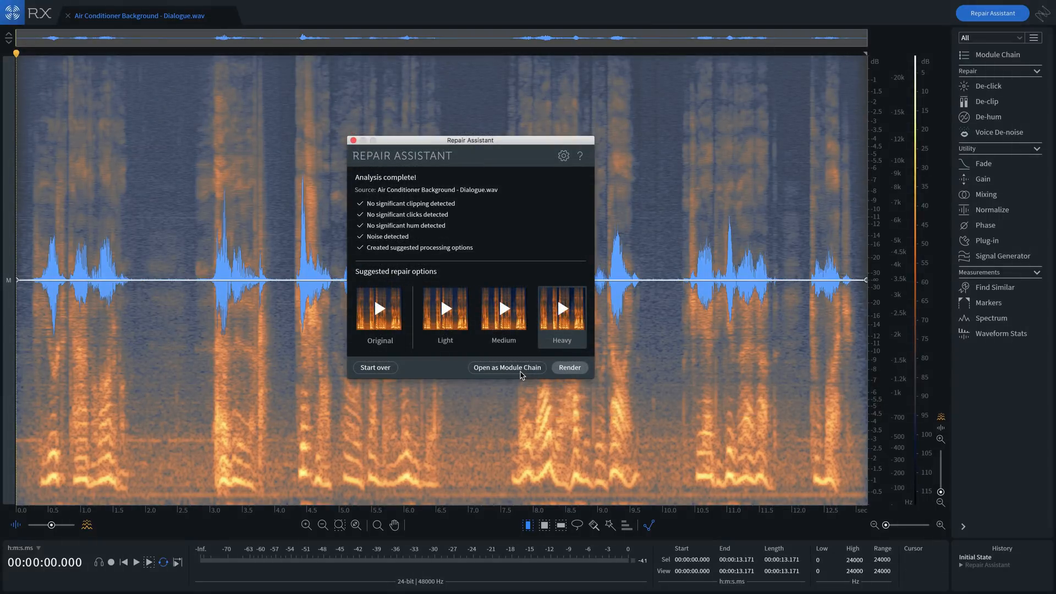
pyautogui.click(502, 308)
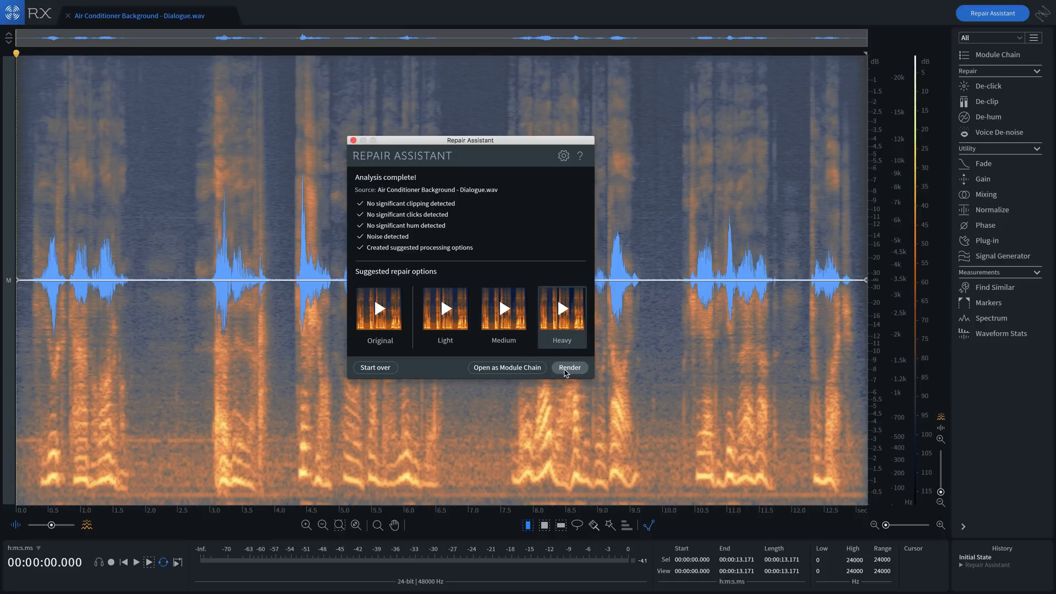
pyautogui.click(569, 367)
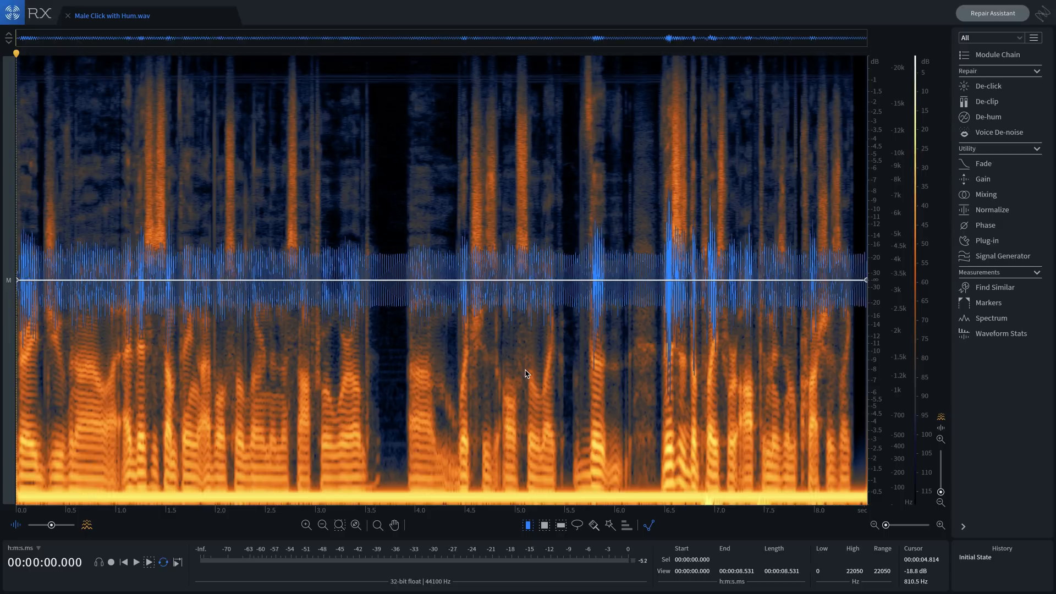
pyautogui.moveTo(689, 274)
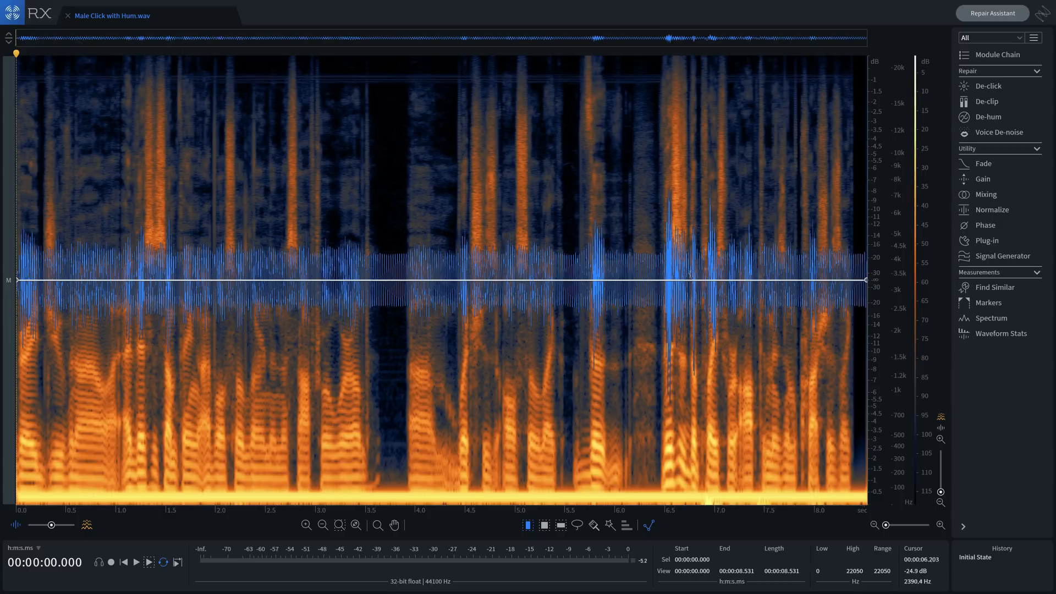
# - Bring up Repair Assistant over the Male Click with Hum recording
pyautogui.click(991, 13)
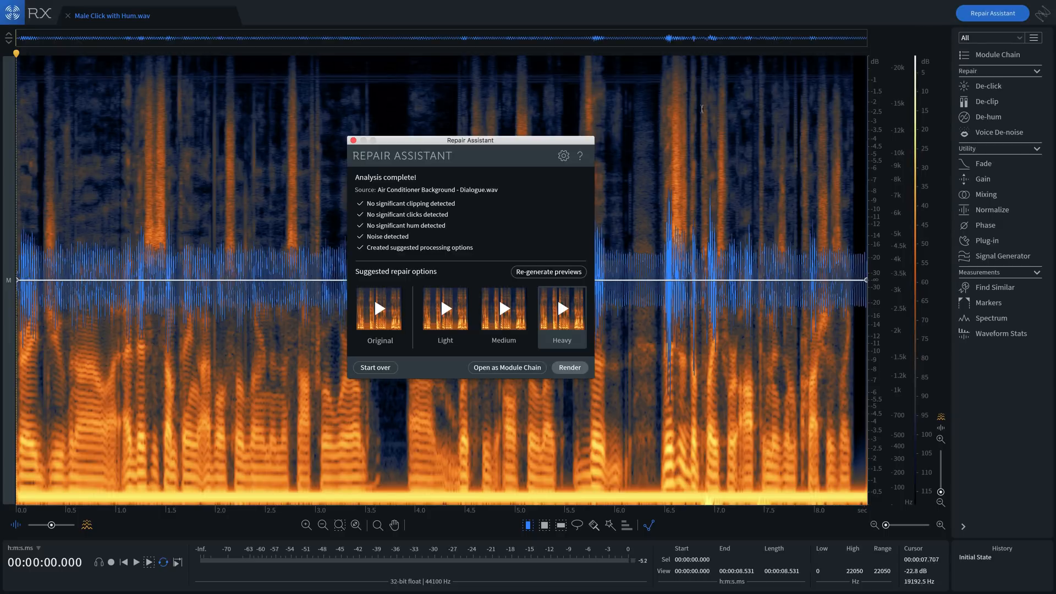
# - Start over, analyse Male Click with Hum as Dialogue and audition the Medium preview twice
pyautogui.click(375, 368)
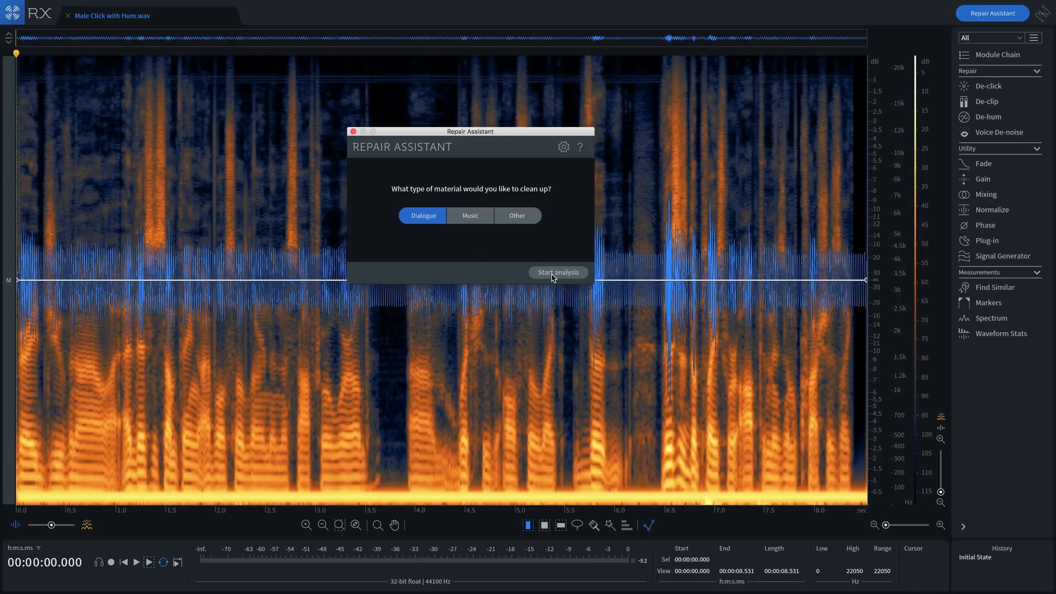
pyautogui.click(557, 272)
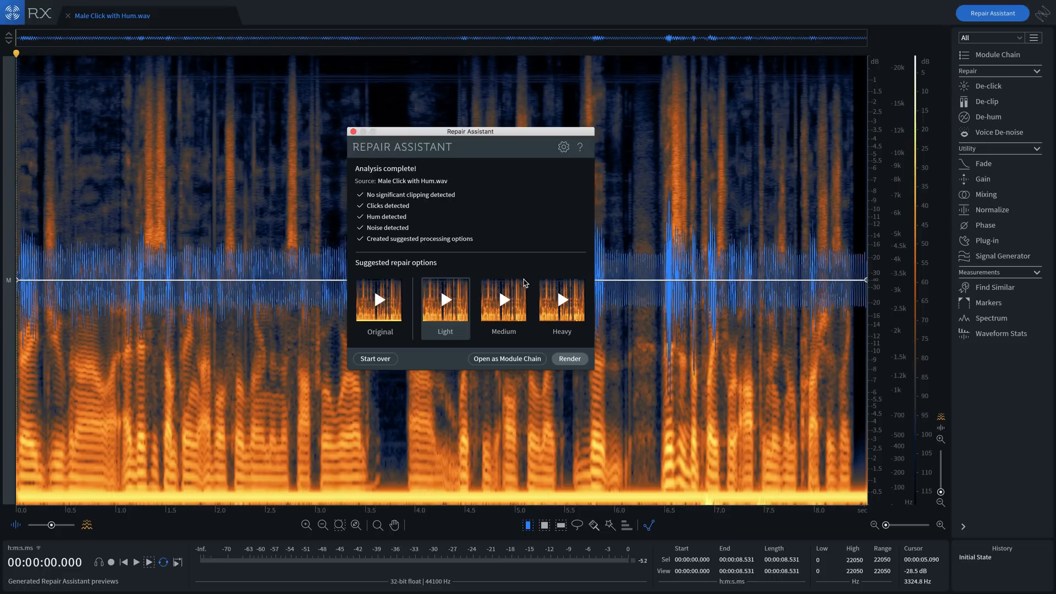
pyautogui.click(503, 299)
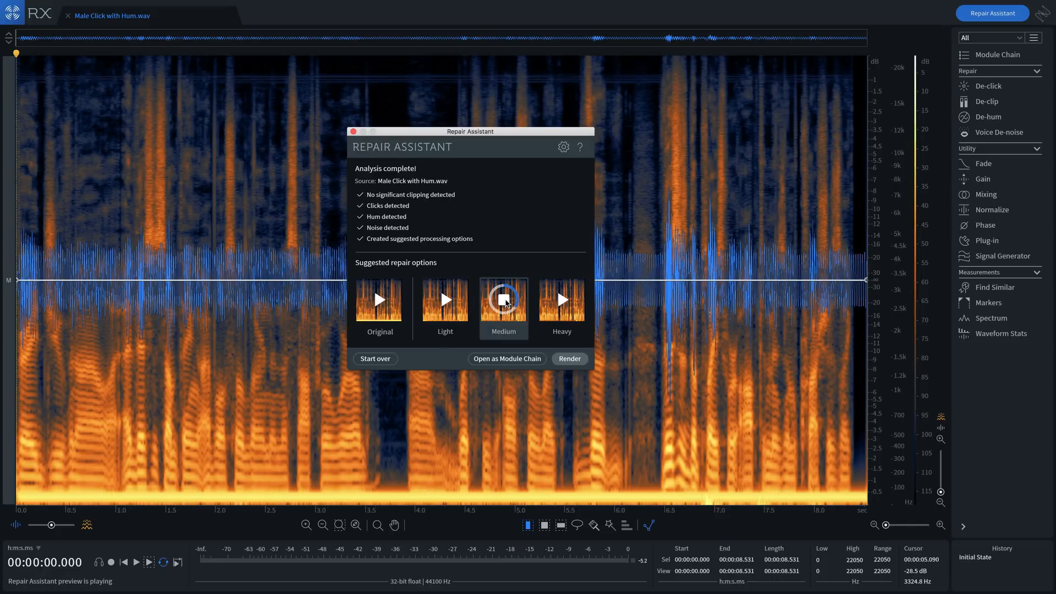
pyautogui.click(504, 300)
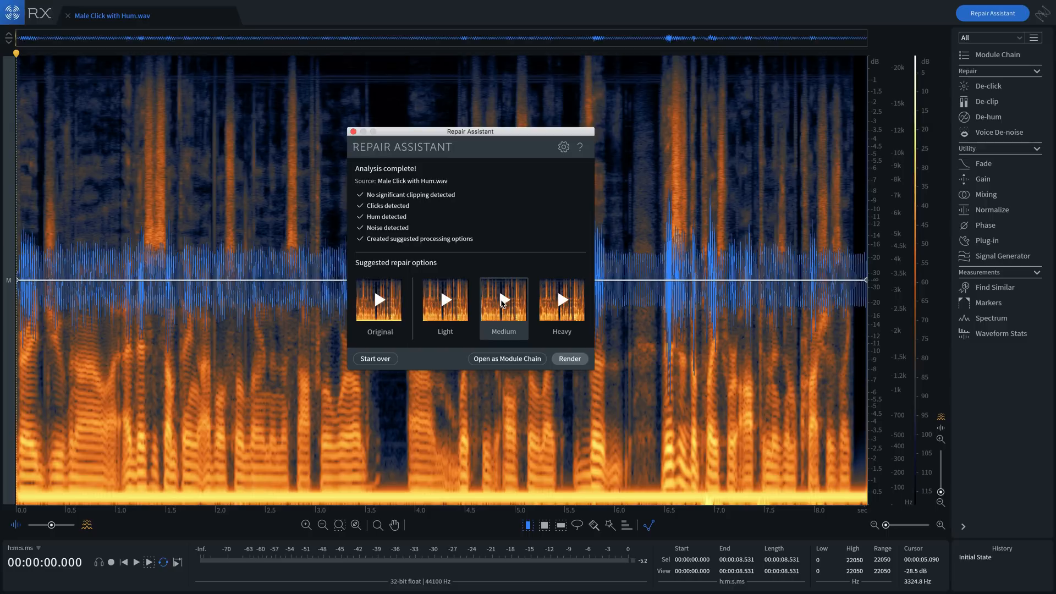
pyautogui.click(379, 300)
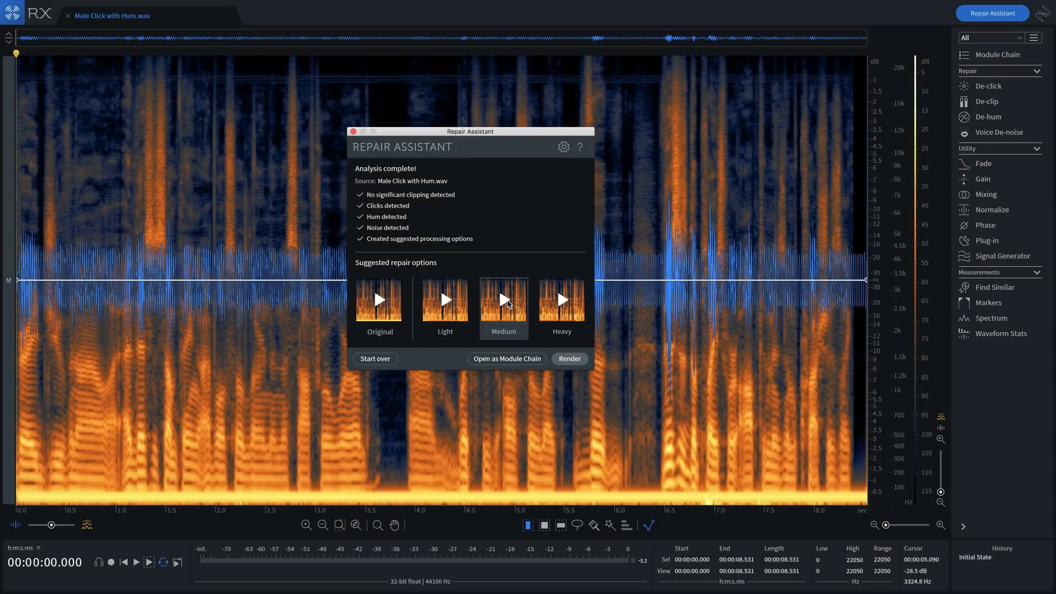
pyautogui.click(503, 299)
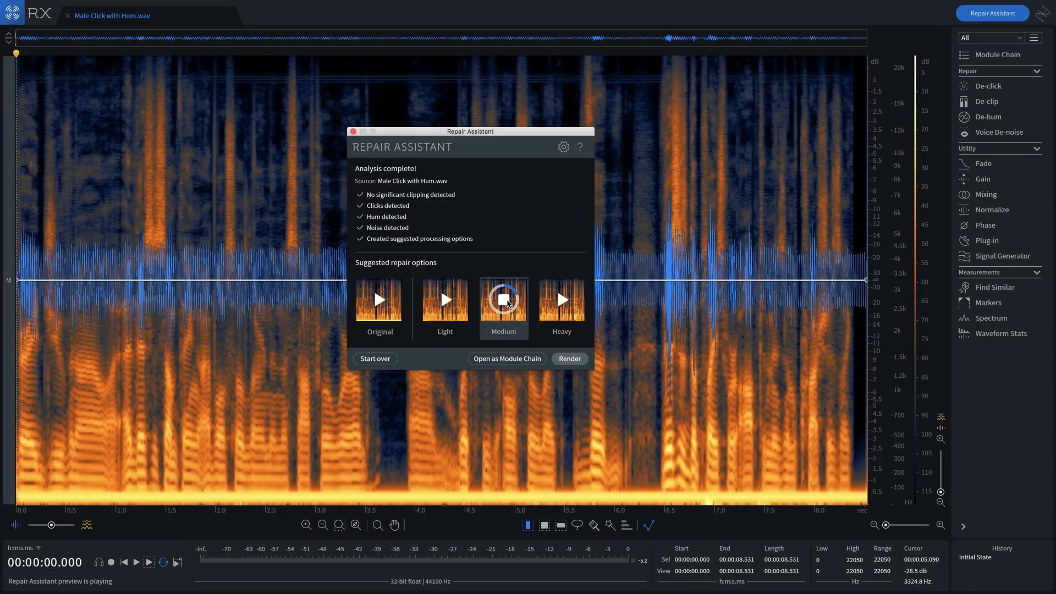
pyautogui.click(503, 299)
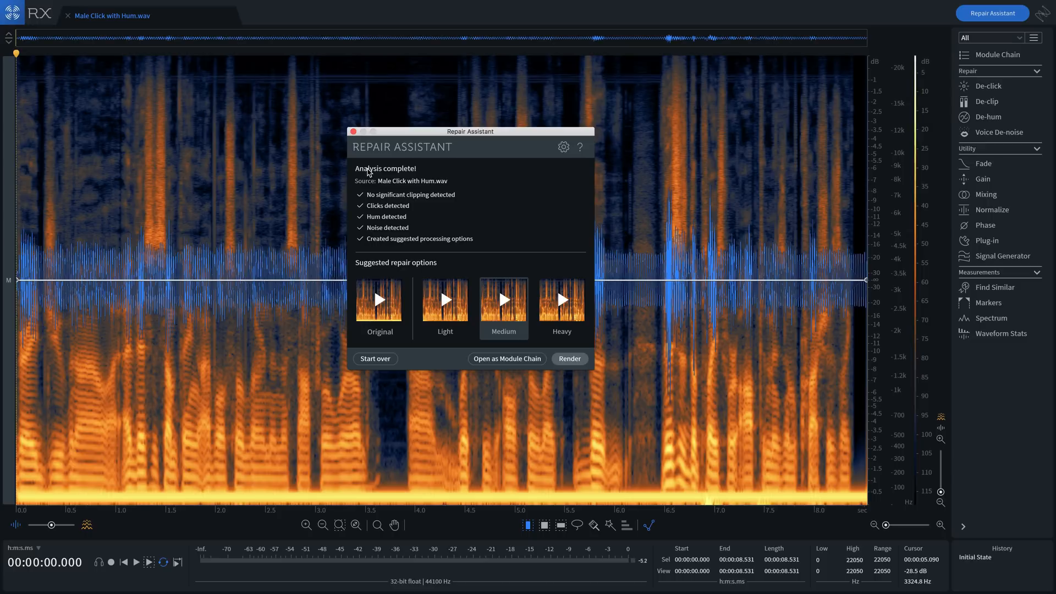
pyautogui.moveTo(463, 376)
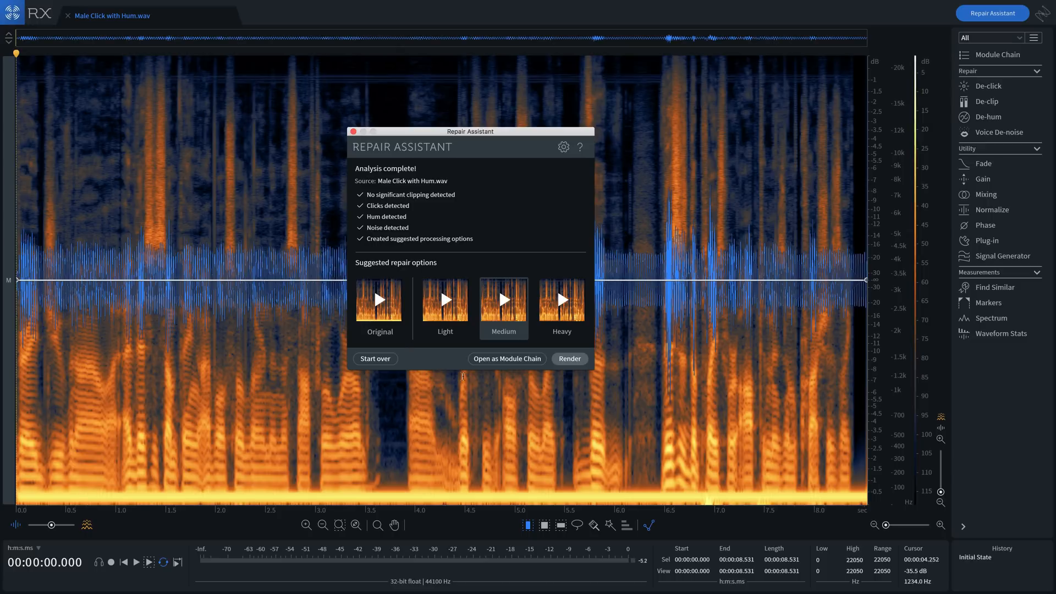
# - Load the suggested De-click, De-hum, Voice De-noise and Gain repairs as a module chain
pyautogui.click(506, 358)
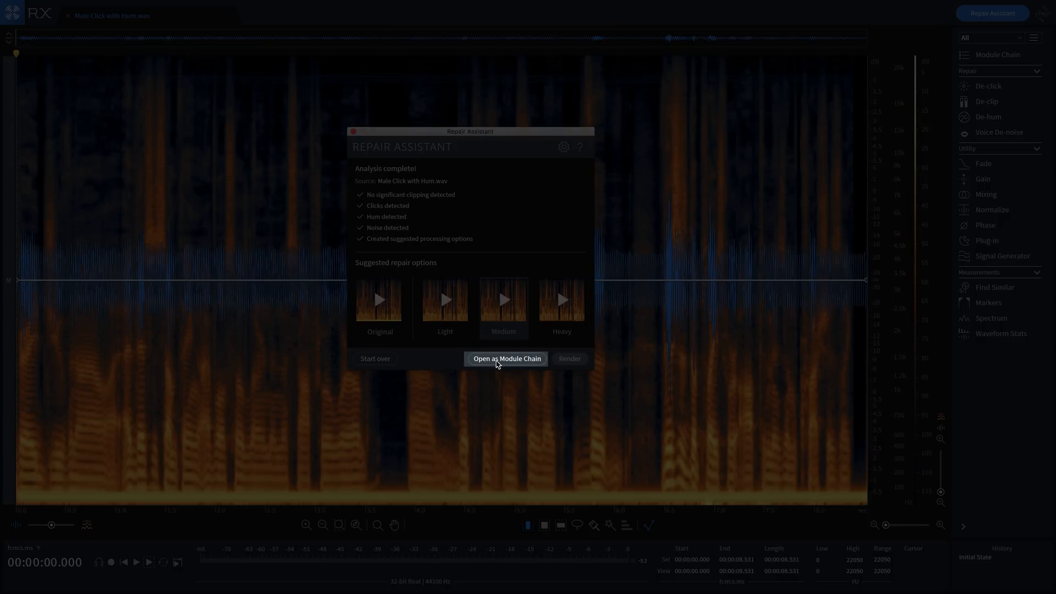
pyautogui.click(506, 359)
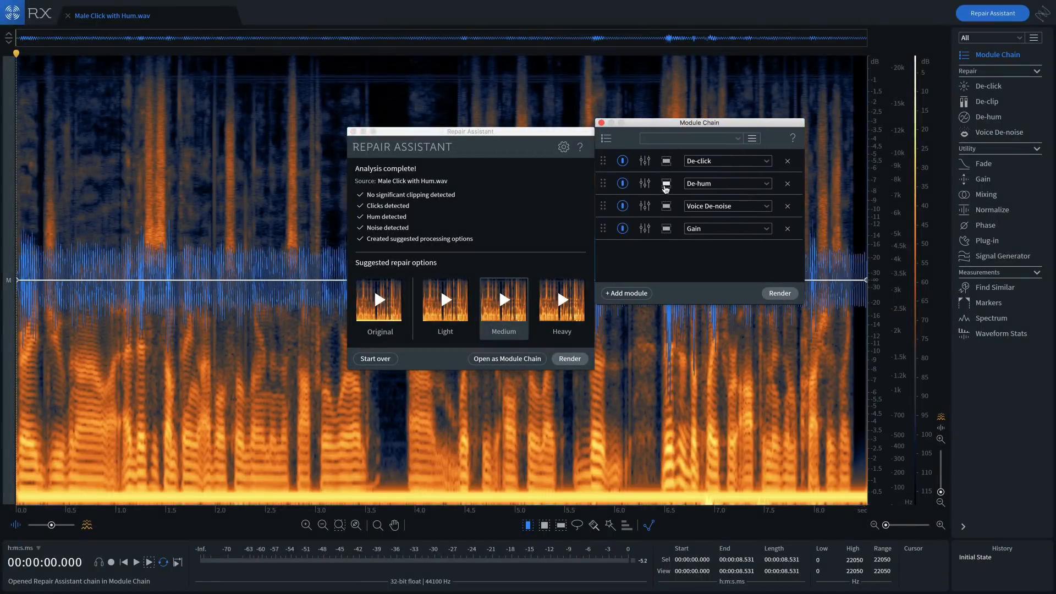
pyautogui.moveTo(662, 253)
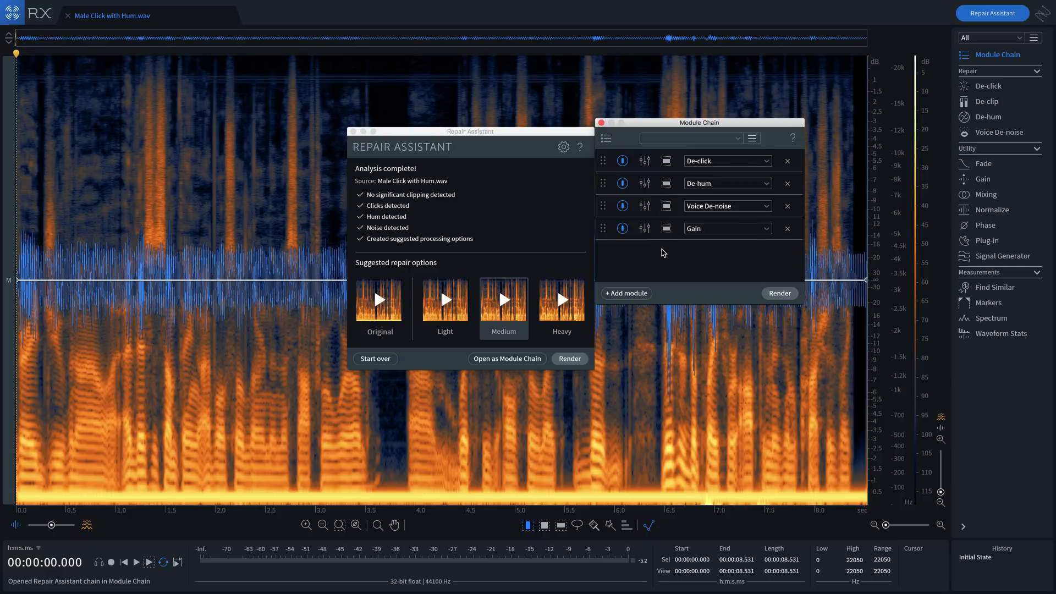
pyautogui.click(645, 161)
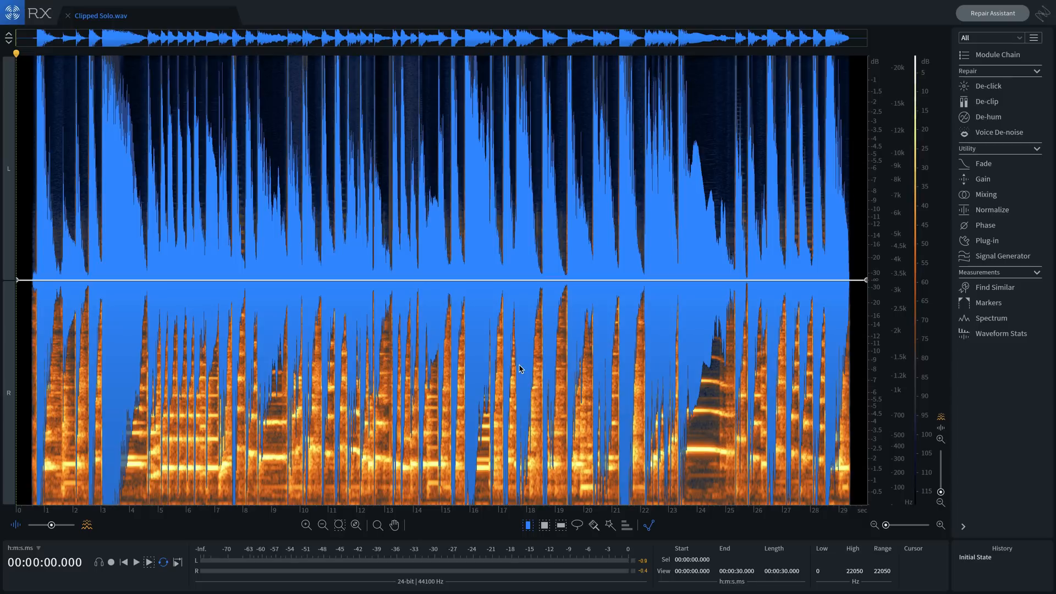
# - Launch Repair Assistant for Clipped Solo.wav at the material-type prompt
pyautogui.click(135, 562)
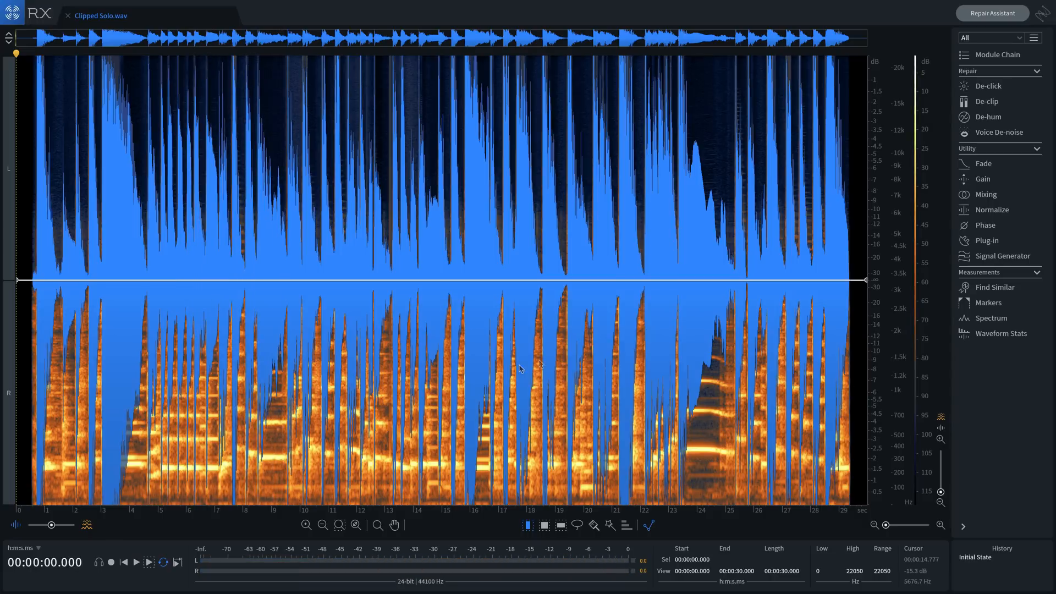
pyautogui.moveTo(888, 106)
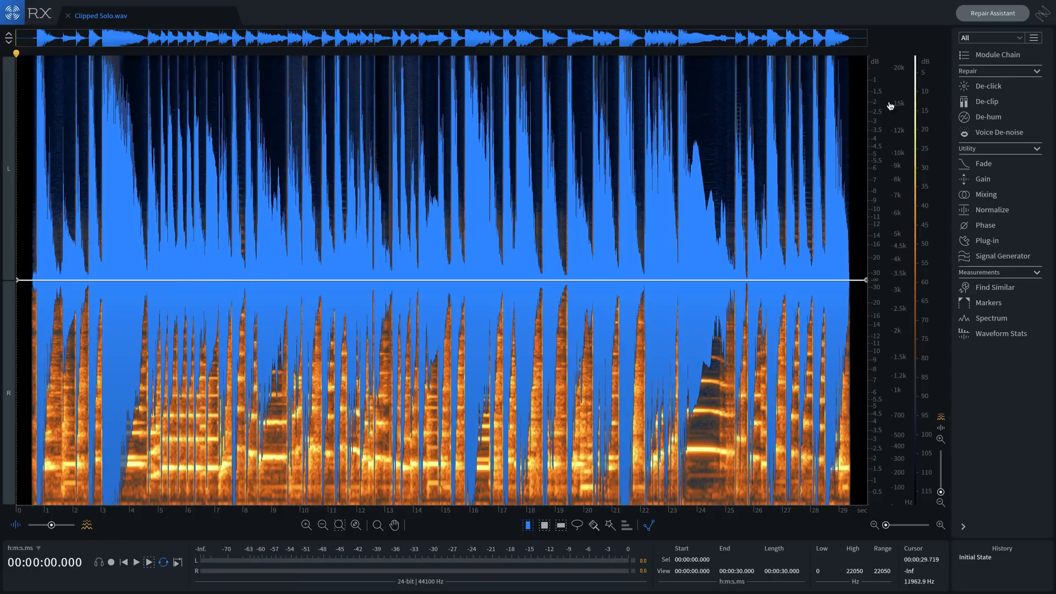
pyautogui.click(991, 14)
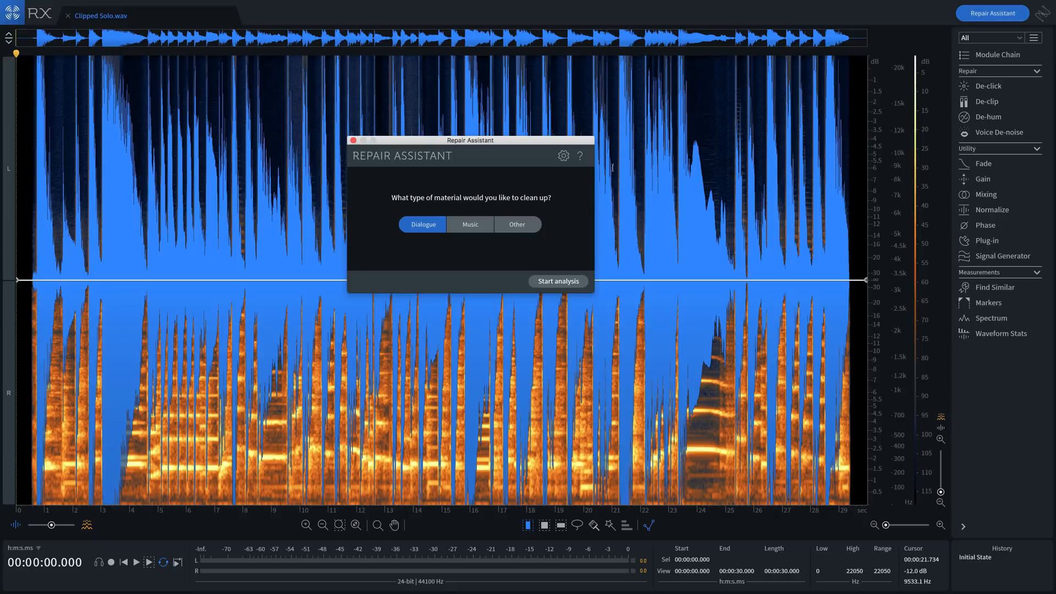
# - Analyse the guitar solo as Music, detecting clipping and clicks, and audition the Light preview
pyautogui.click(470, 224)
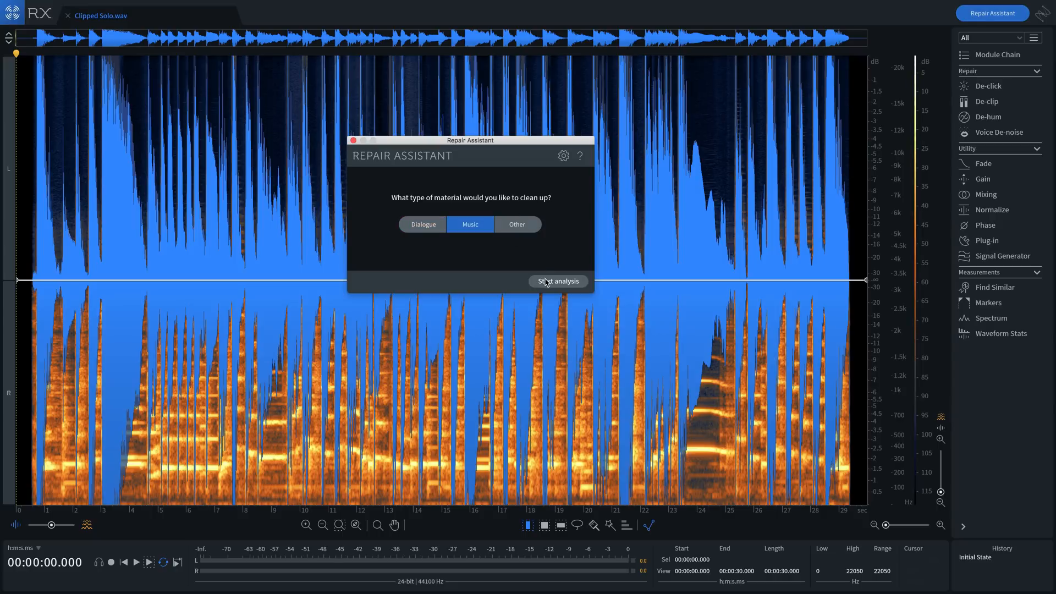
pyautogui.click(556, 280)
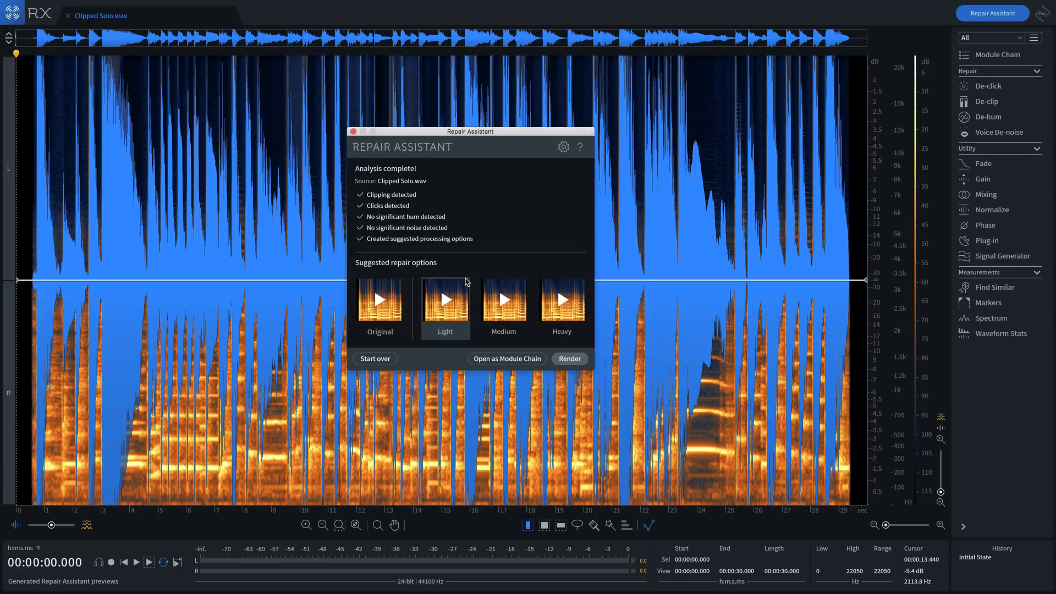
pyautogui.click(445, 299)
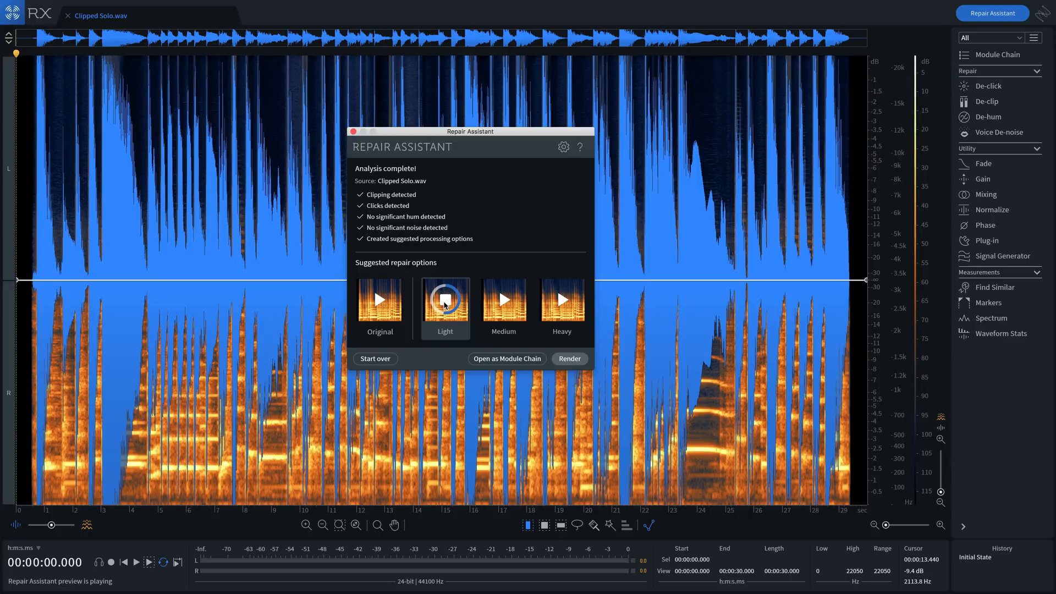
pyautogui.click(444, 298)
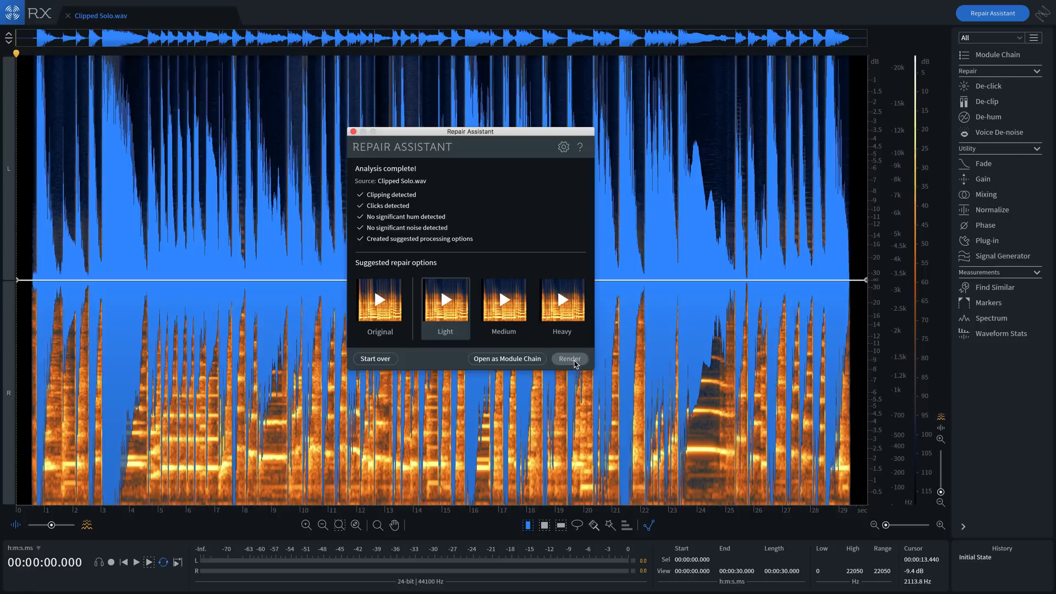
# - Render the Light repair onto Clipped Solo and compare Initial State against the repaired playback
pyautogui.click(569, 358)
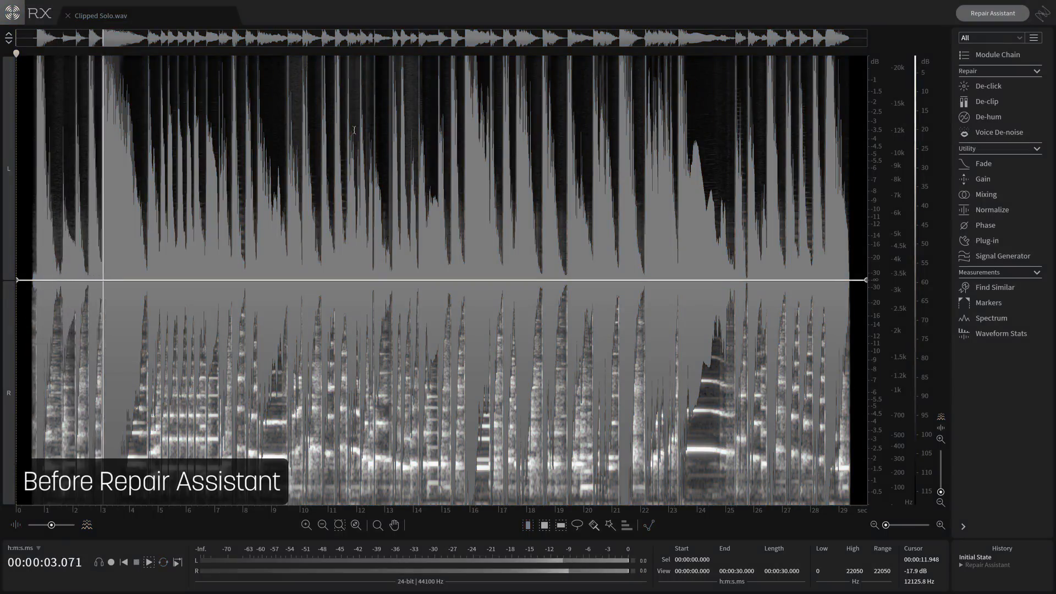
pyautogui.click(991, 13)
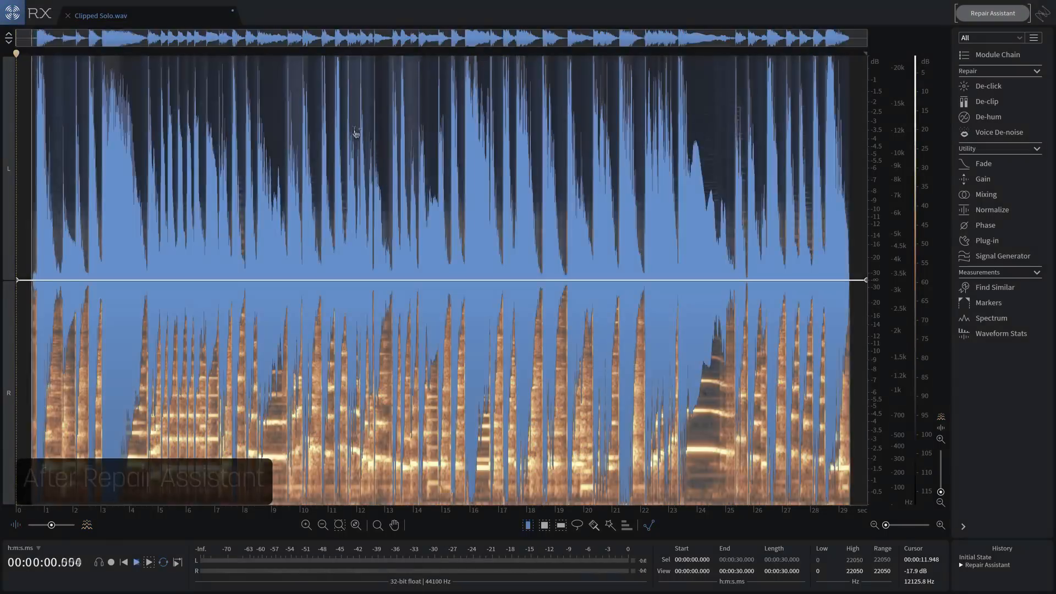
pyautogui.click(135, 562)
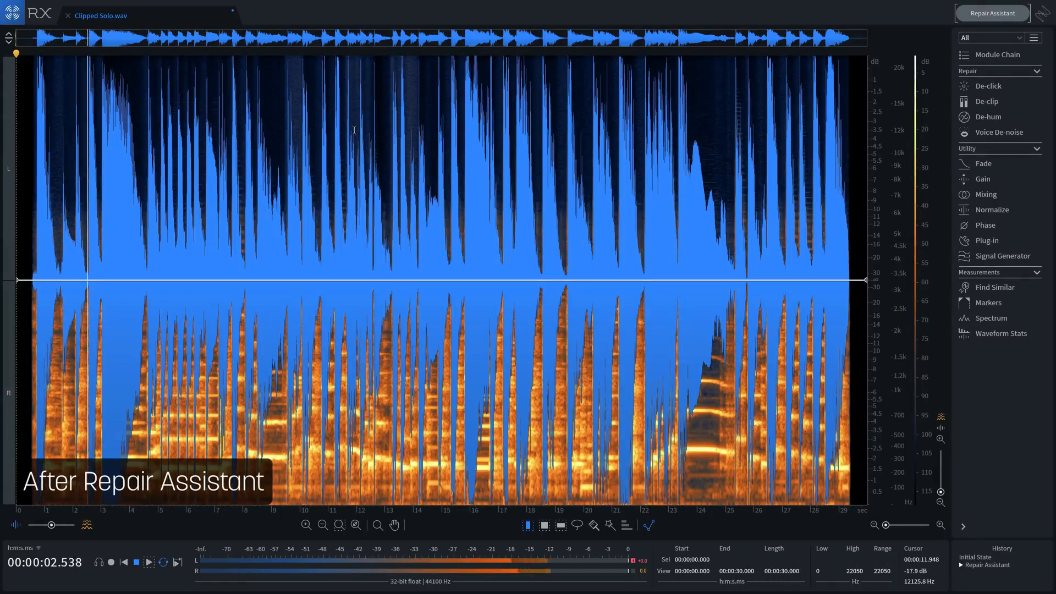
pyautogui.click(122, 562)
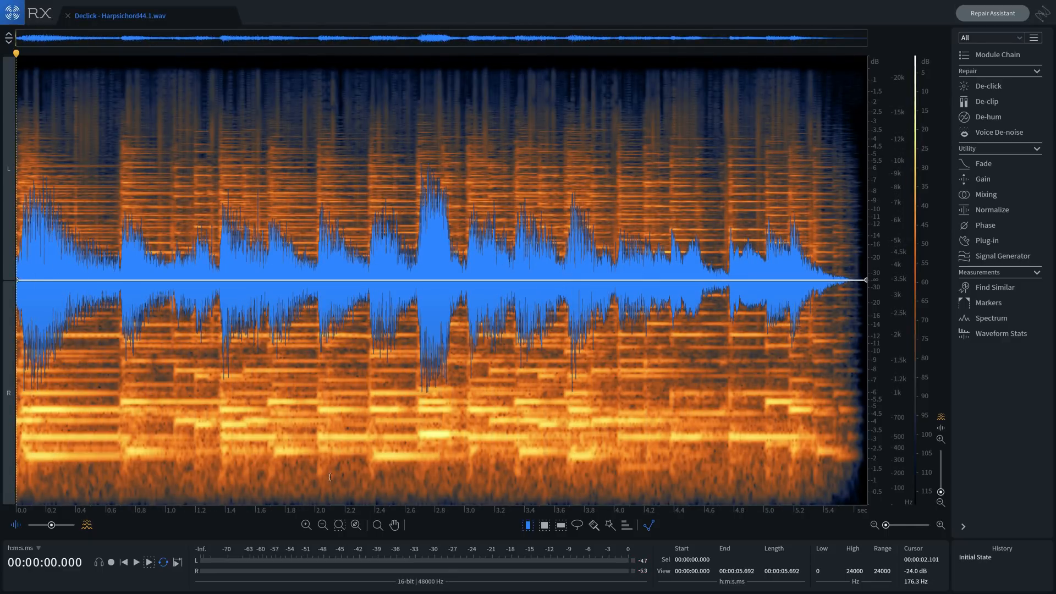
# - Bring up the Repair Assistant over Declick - Harpsichord44.1.wav
pyautogui.click(136, 562)
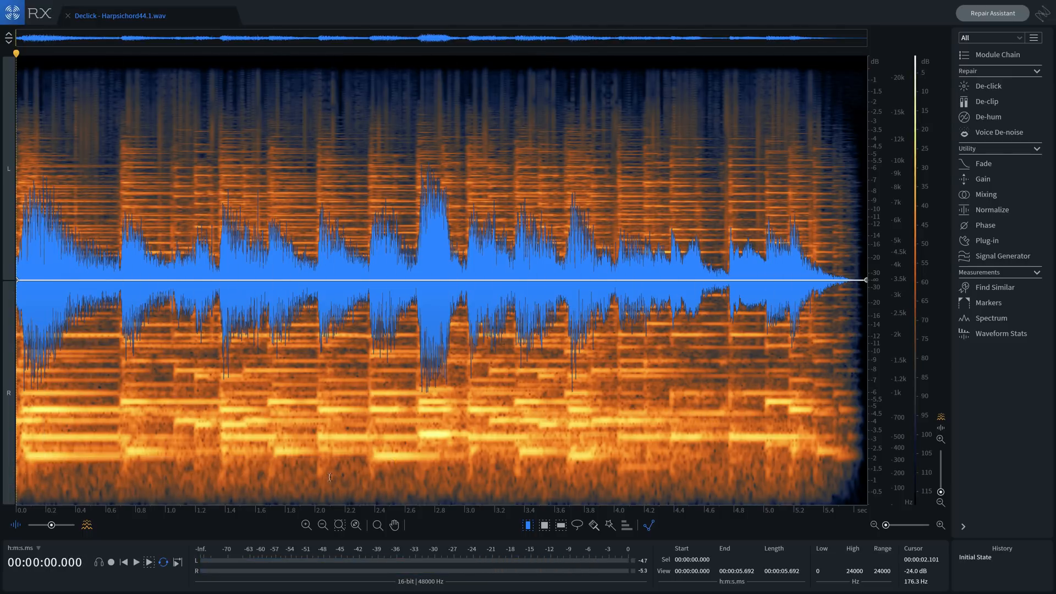
pyautogui.moveTo(713, 226)
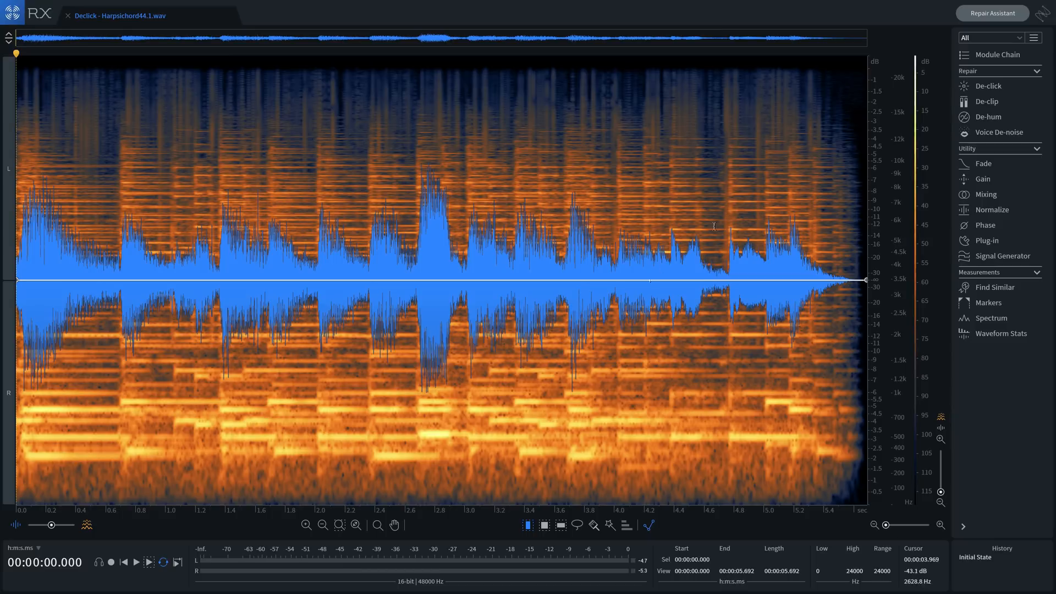
pyautogui.click(991, 14)
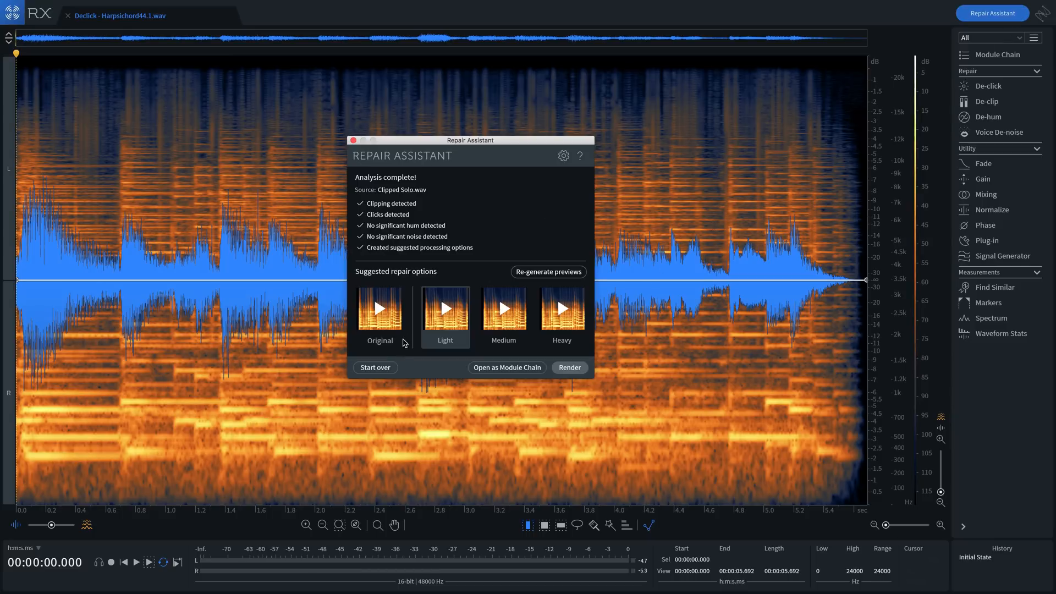
# - Start over, analyse as Music, audition the Heavy repair preview, and render it
pyautogui.click(374, 367)
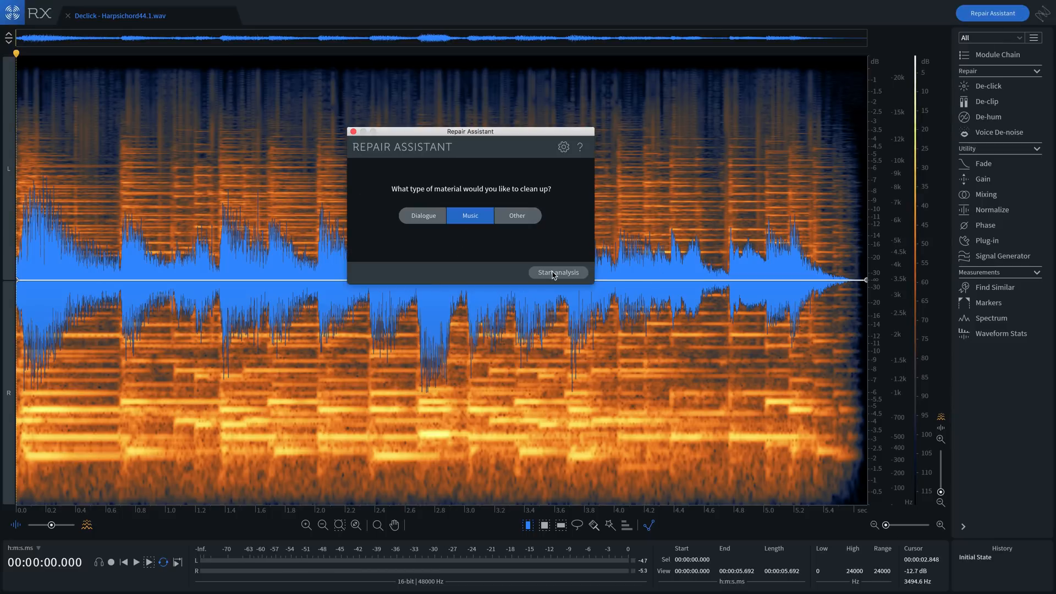
pyautogui.click(558, 272)
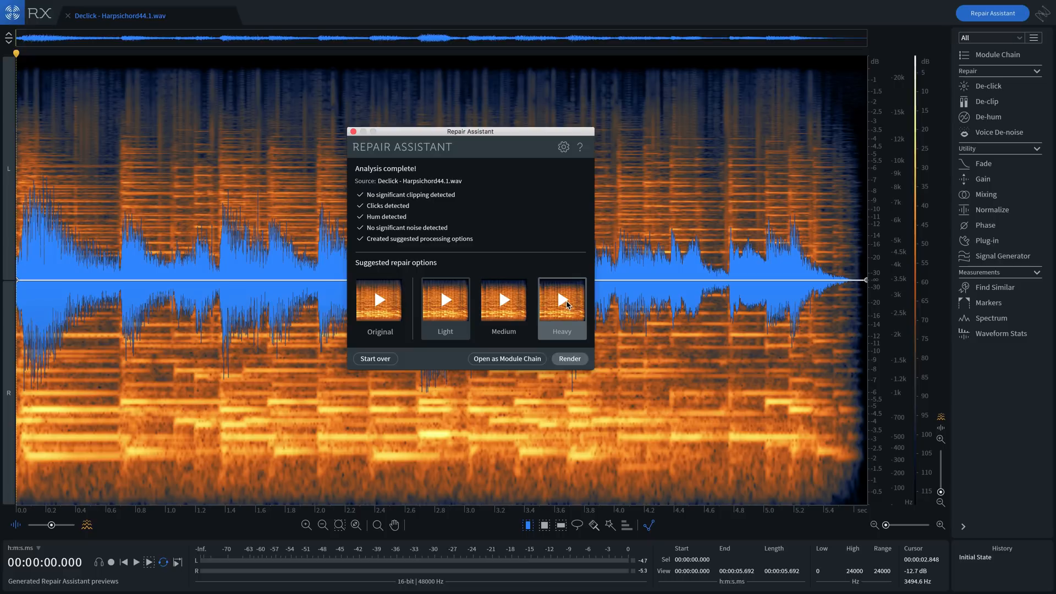
pyautogui.click(562, 299)
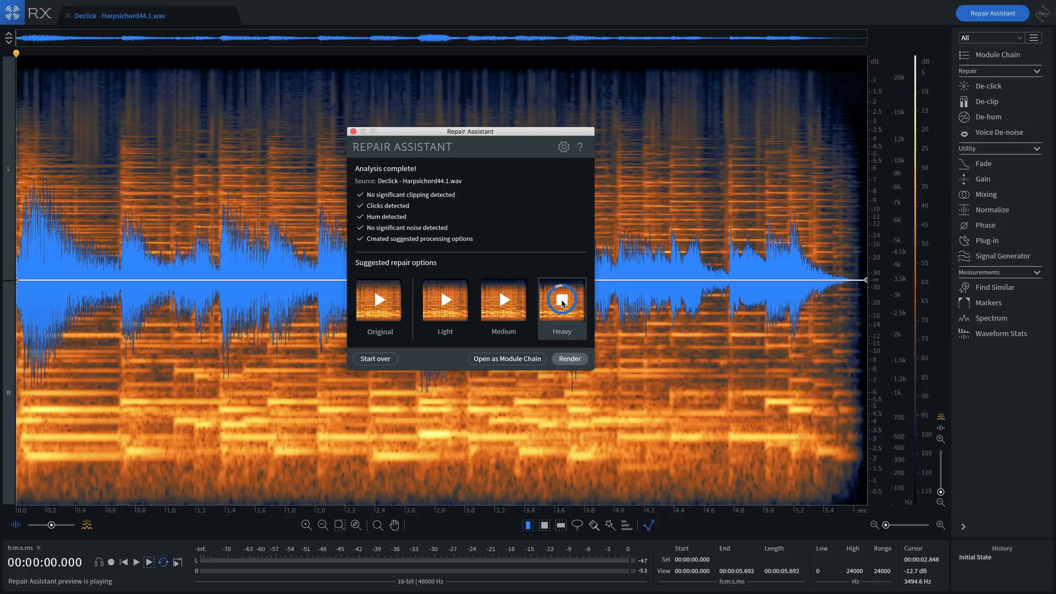
pyautogui.click(379, 299)
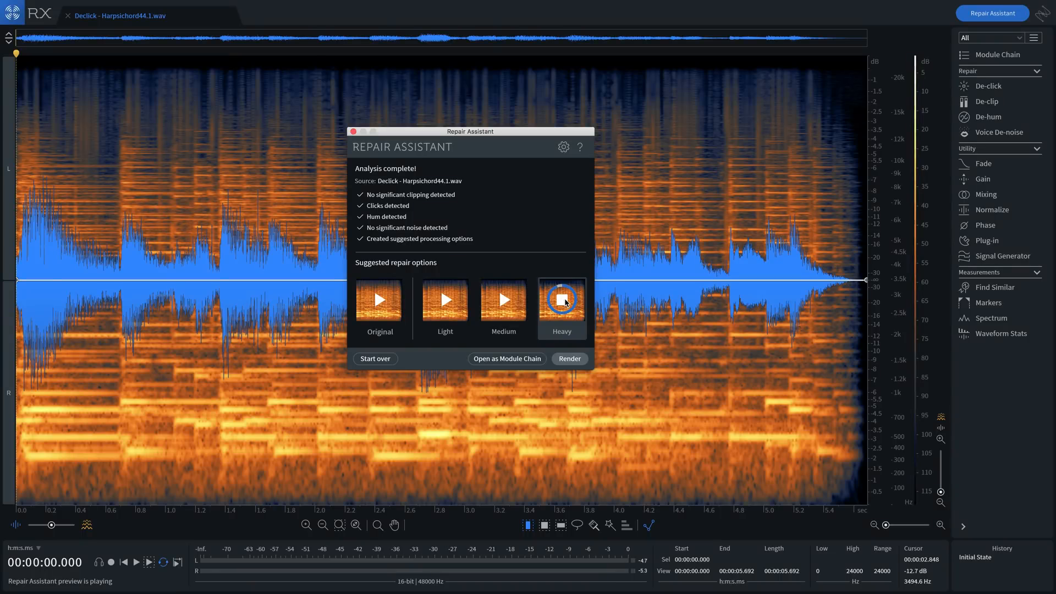
pyautogui.click(569, 358)
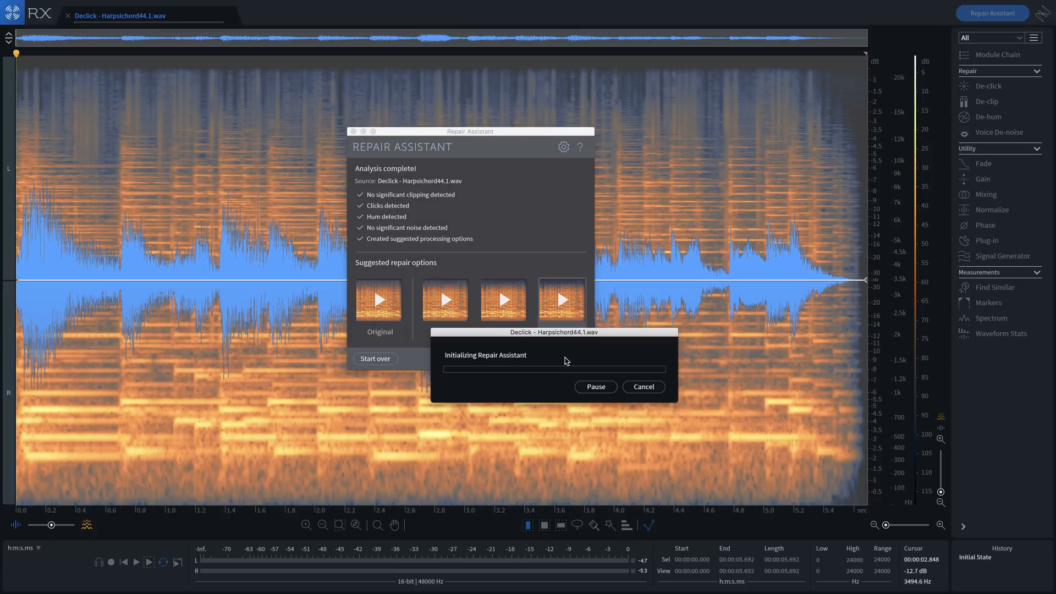